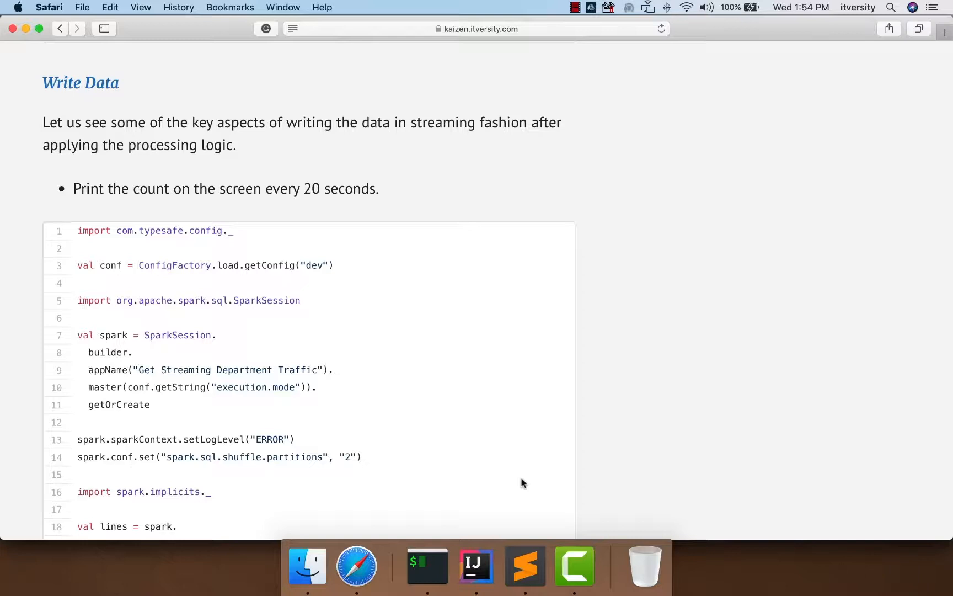
{"action": "mouse_move", "coordinate": [493, 447]}
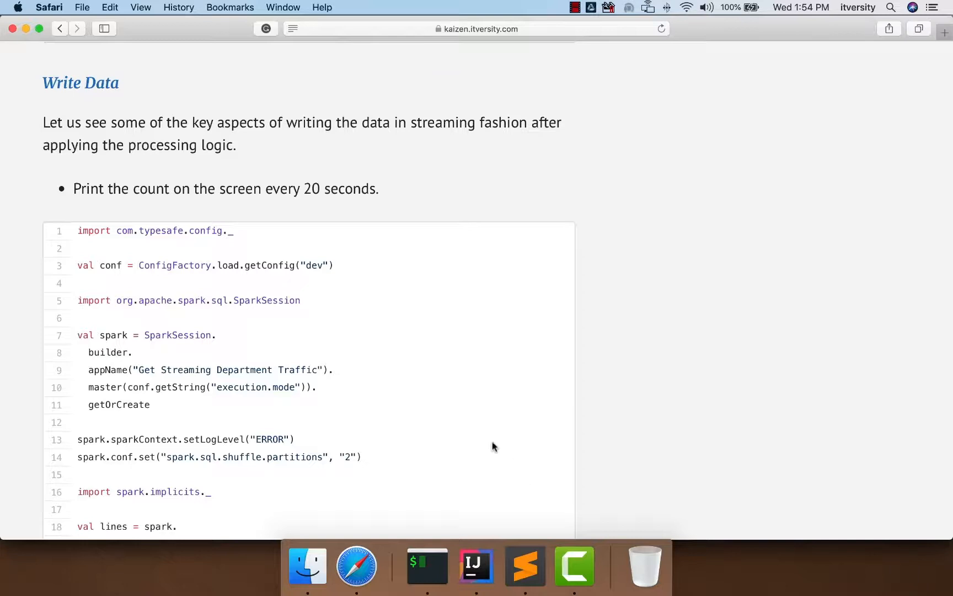
Step: Review the streaming program's code on the page and place the cursor in the sbt console
{"action": "scroll", "scroll_direction": "down", "scroll_amount": 3}
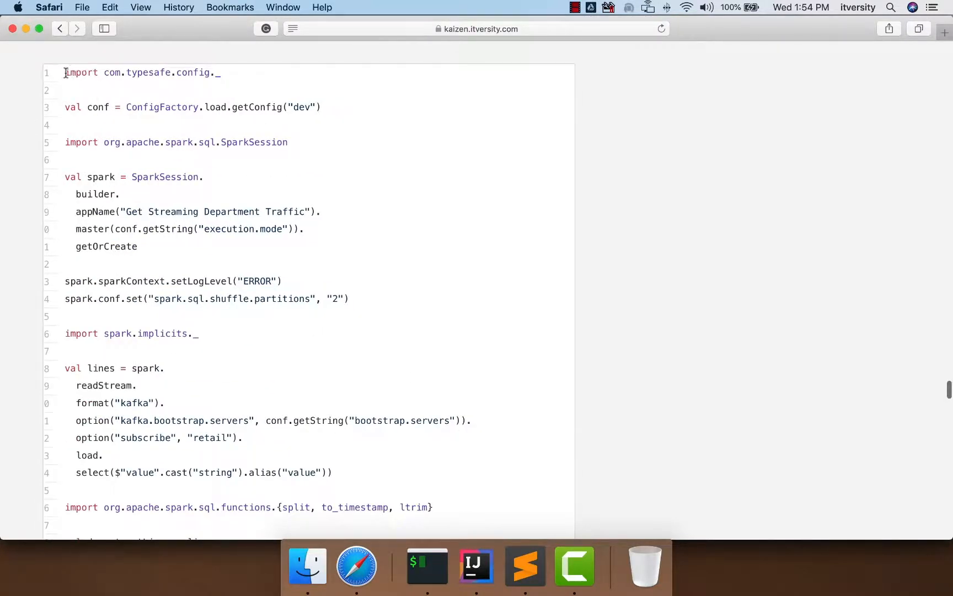
{"action": "left_click_drag", "start_coordinate": [65, 73], "coordinate": [120, 194]}
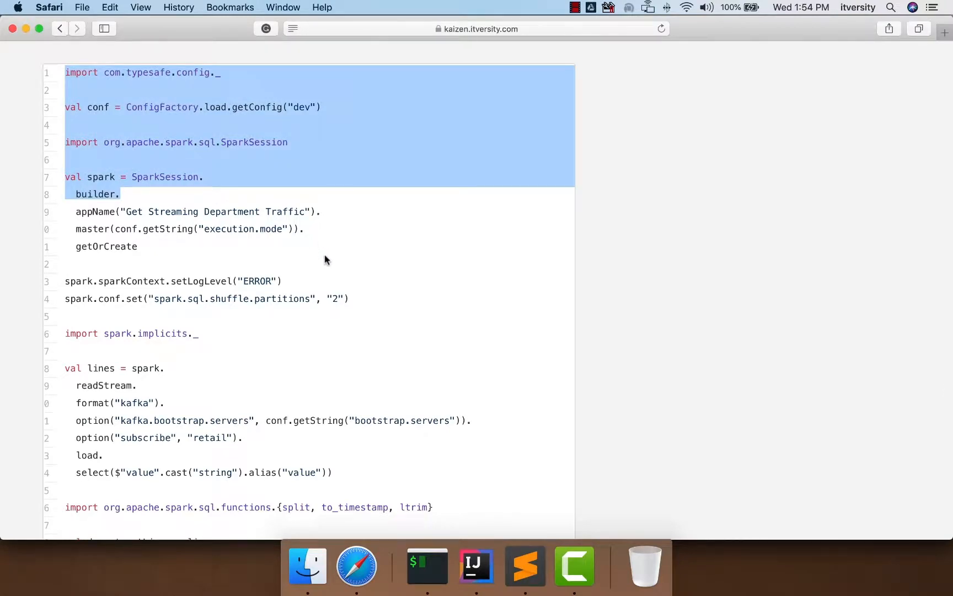
{"action": "scroll", "scroll_direction": "down", "scroll_amount": 3}
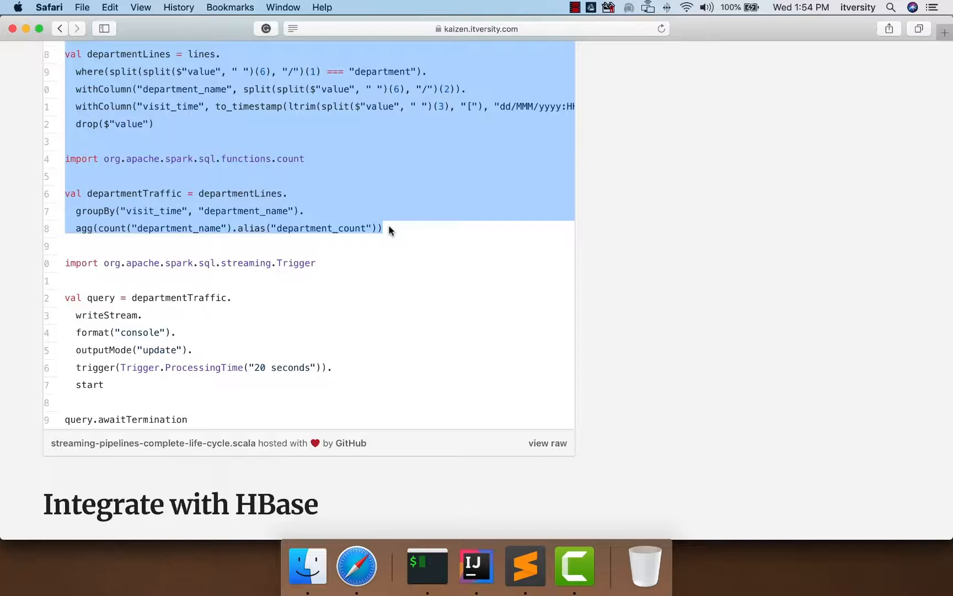
{"action": "mouse_move", "coordinate": [97, 315]}
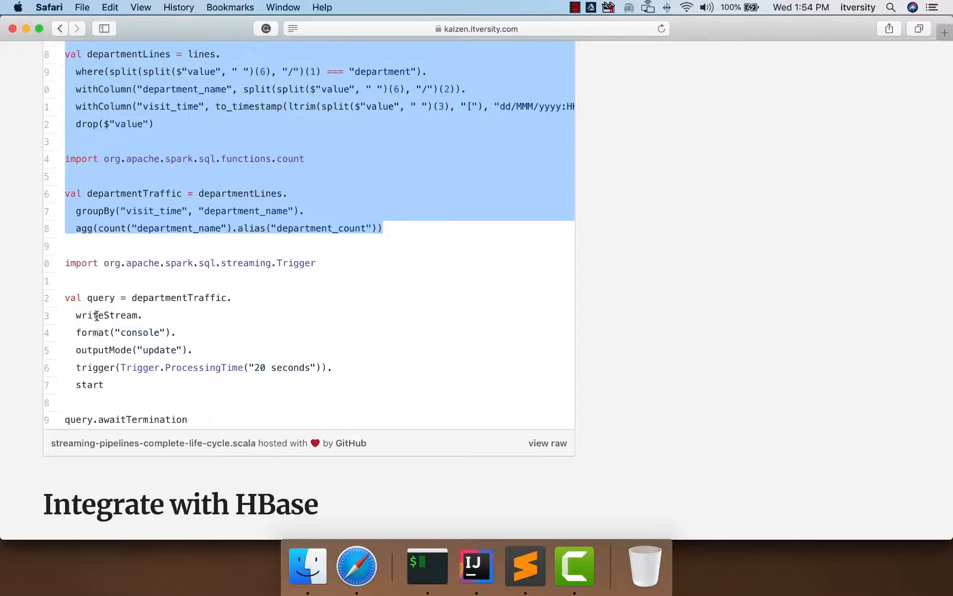
{"action": "mouse_move", "coordinate": [136, 337]}
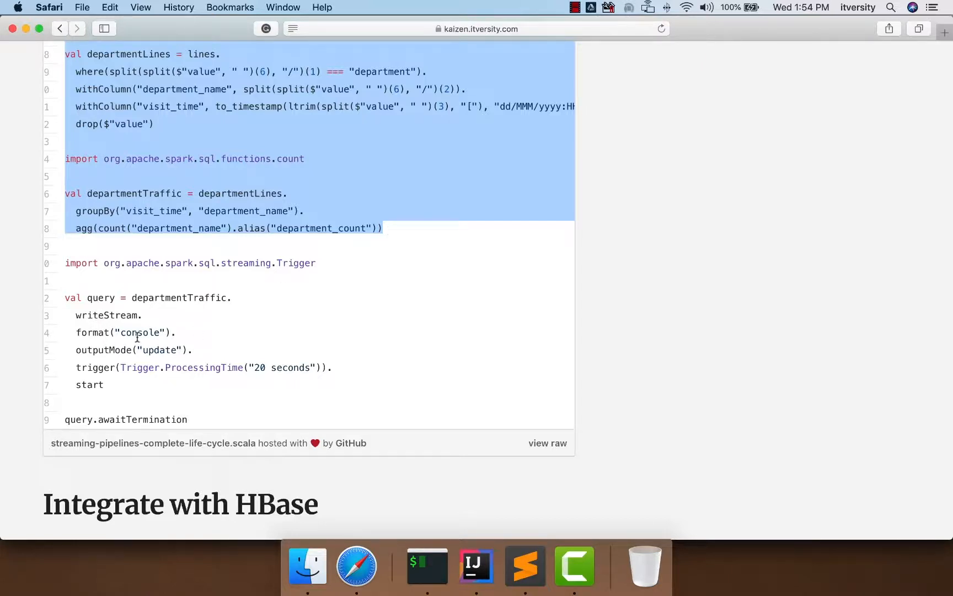
{"action": "mouse_move", "coordinate": [120, 334]}
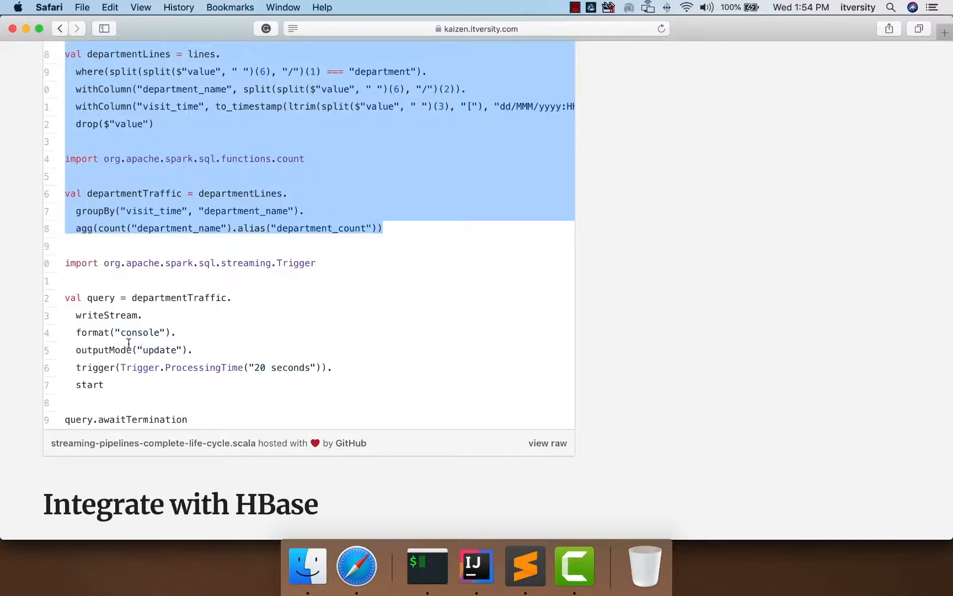
{"action": "left_click", "coordinate": [97, 367]}
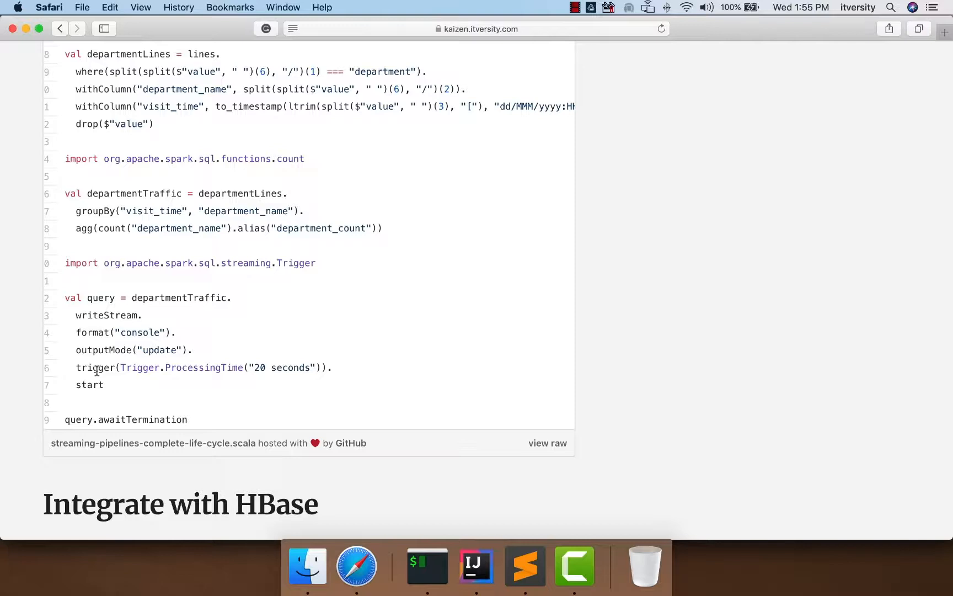
{"action": "double_click", "coordinate": [93, 368]}
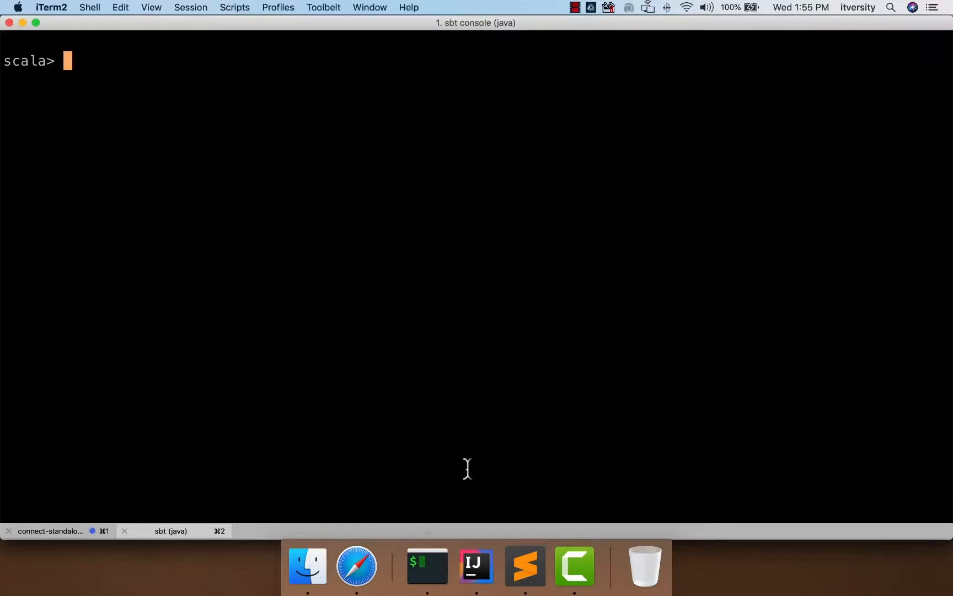
Step: Begin val query = departmentTraffic.writeStream.format("console"). with Tab completion
{"action": "type", "text": "val query"}
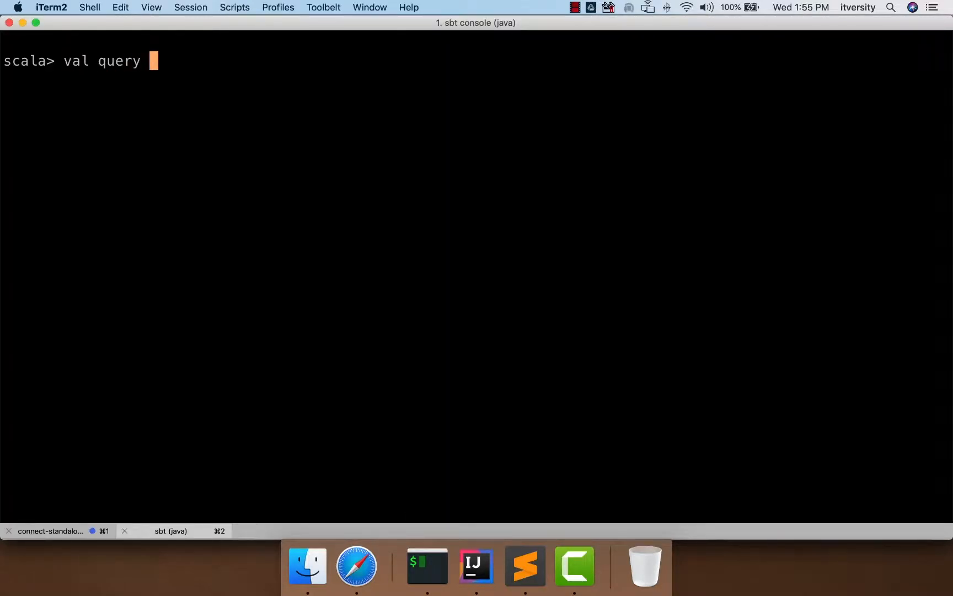
{"action": "type", "text": "= departmentTraffic."}
{"action": "type", "text": "writeStream."}
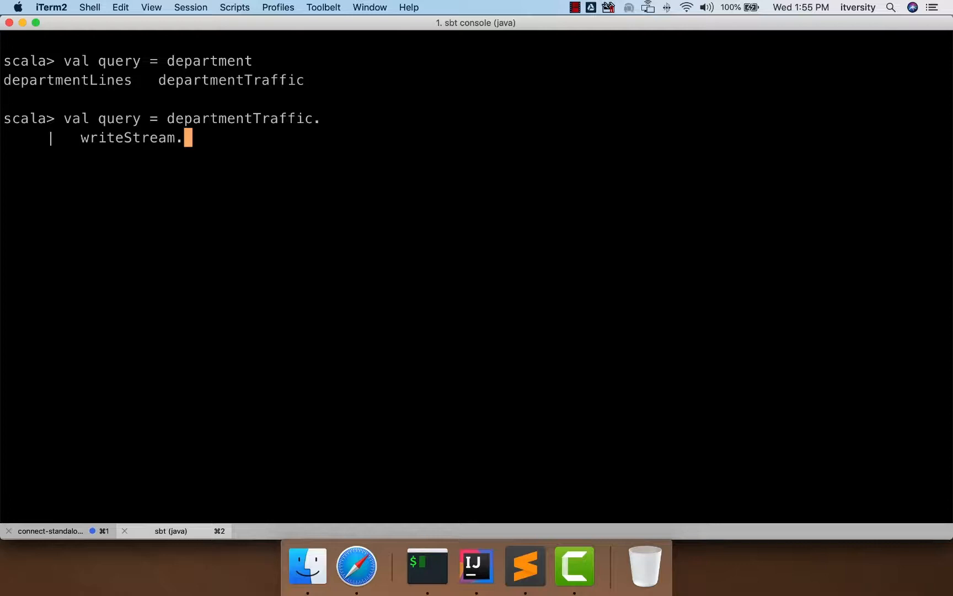
{"action": "key", "text": "Tab"}
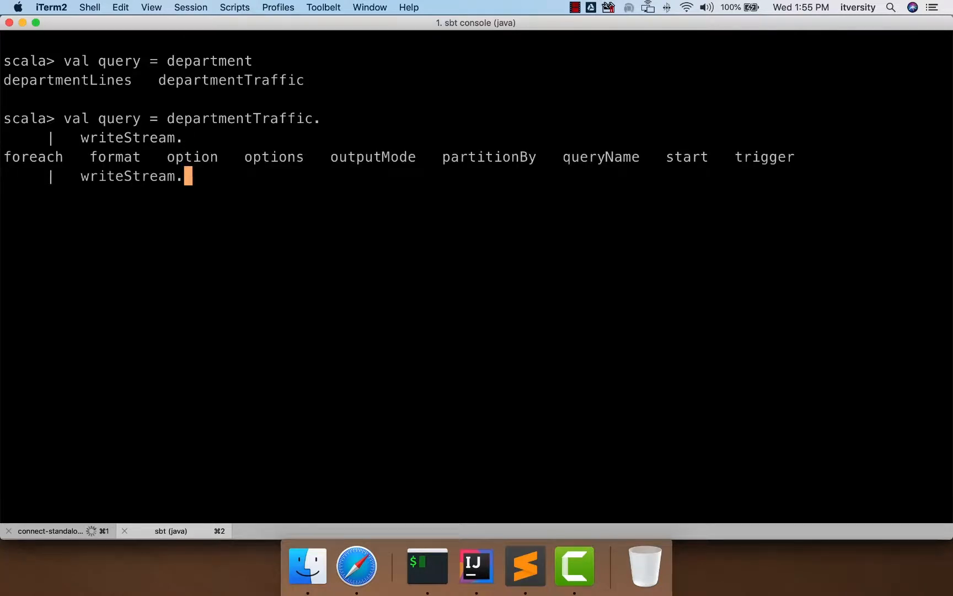
{"action": "type", "text": "format"}
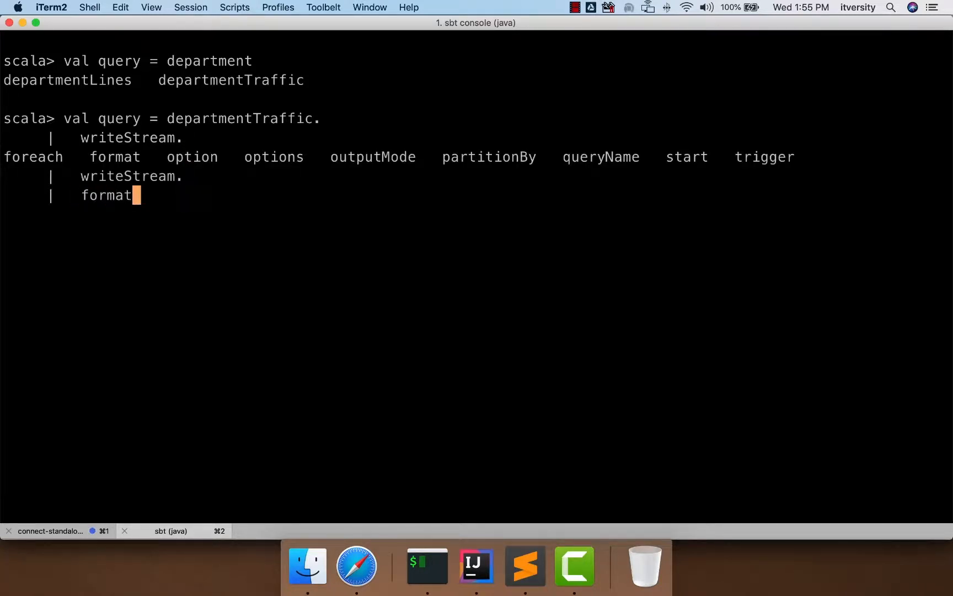
{"action": "type", "text": "("}
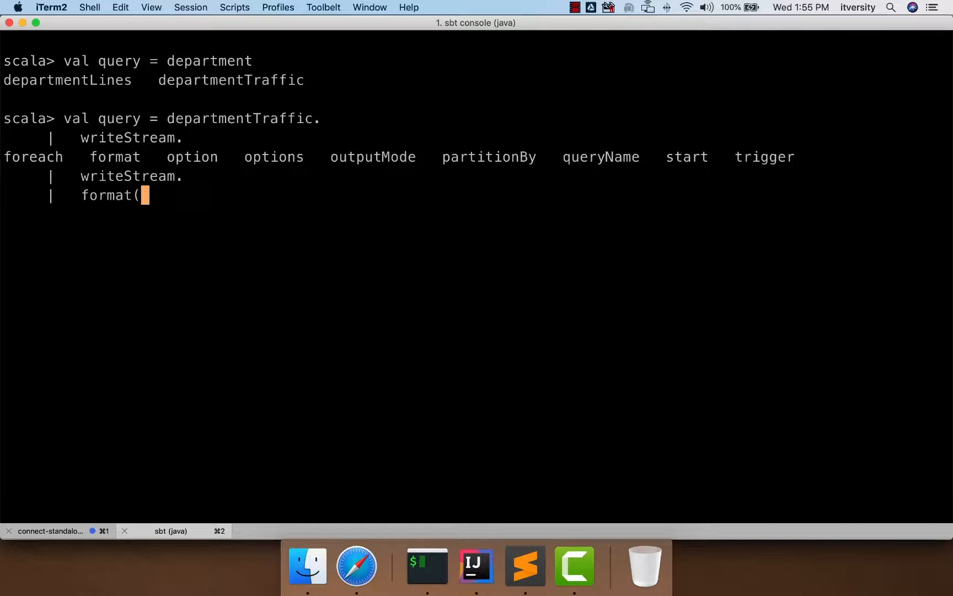
{"action": "type", "text": "\"console\""}
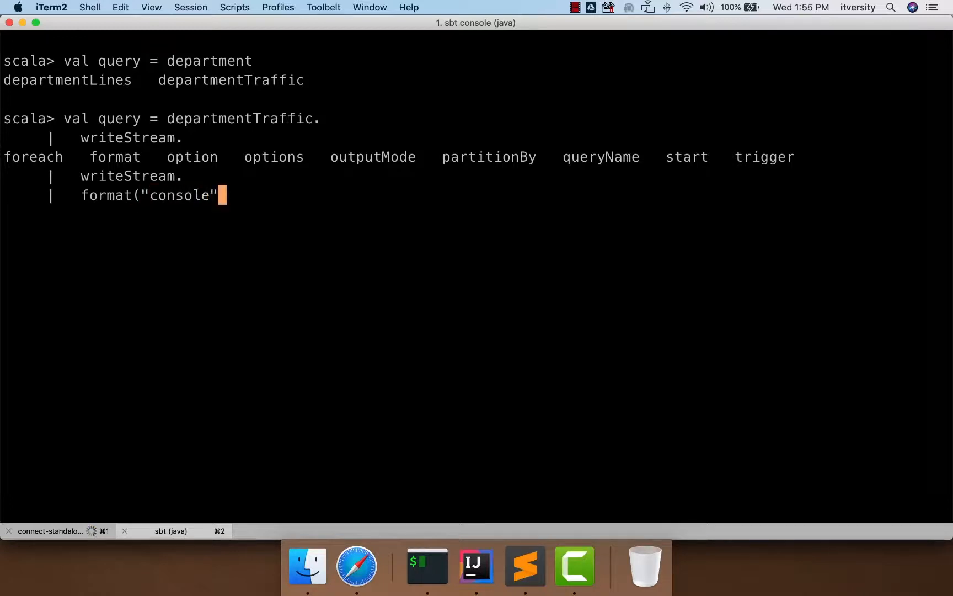
{"action": "type", "text": ")"}
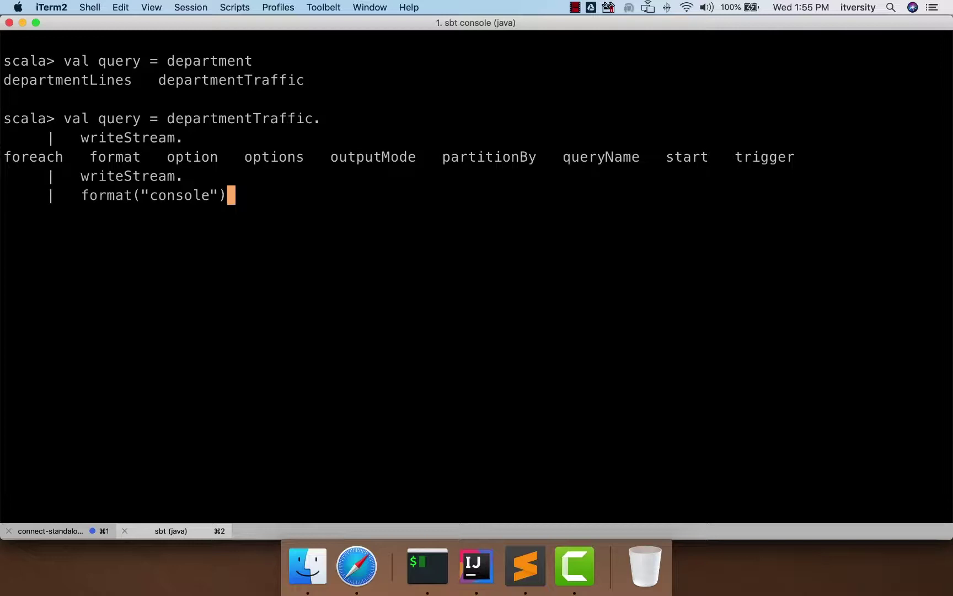
{"action": "type", "text": "."}
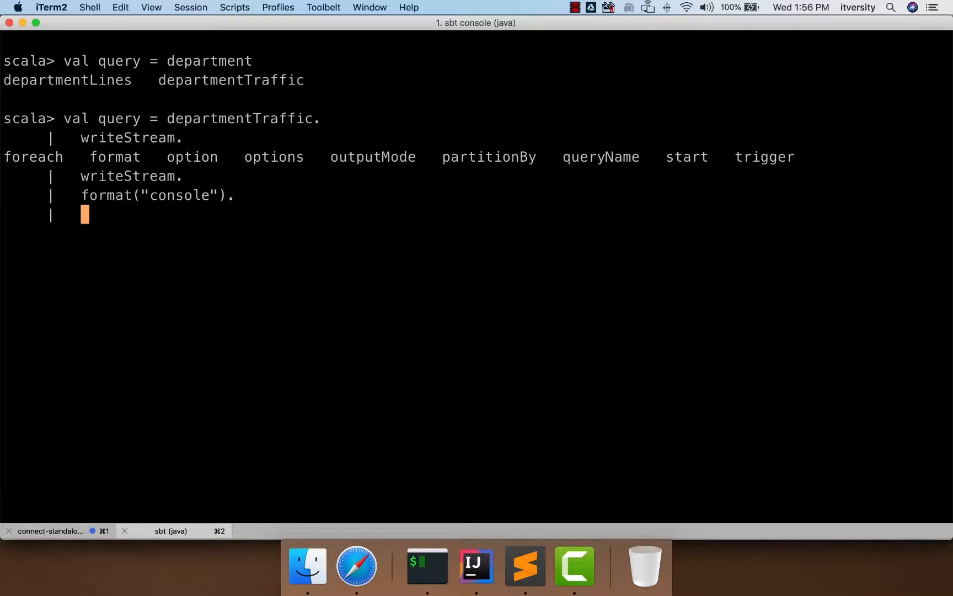
Step: Append outputMode("update"). to the query chain
{"action": "type", "text": "outputMod"}
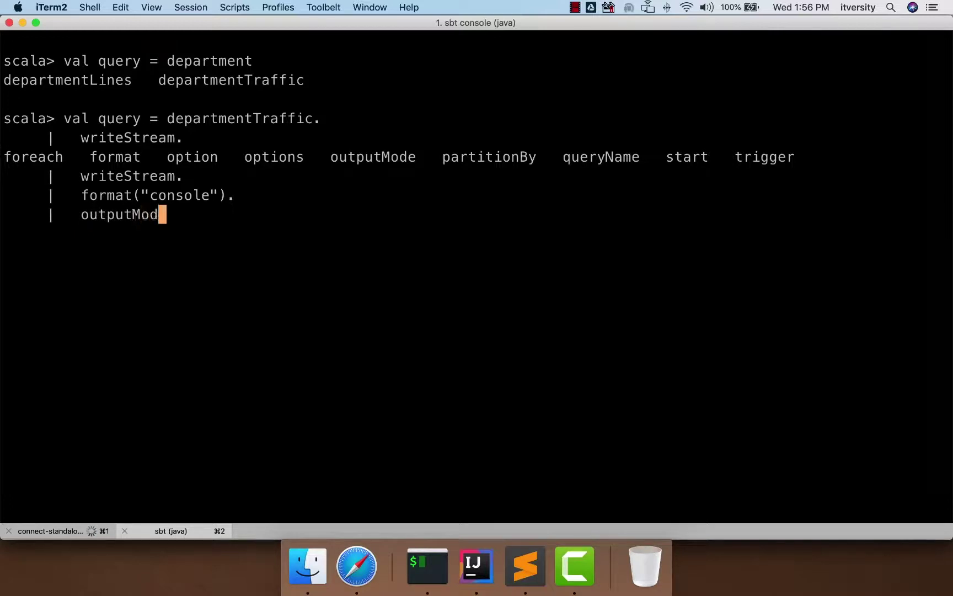
{"action": "type", "text": "e("}
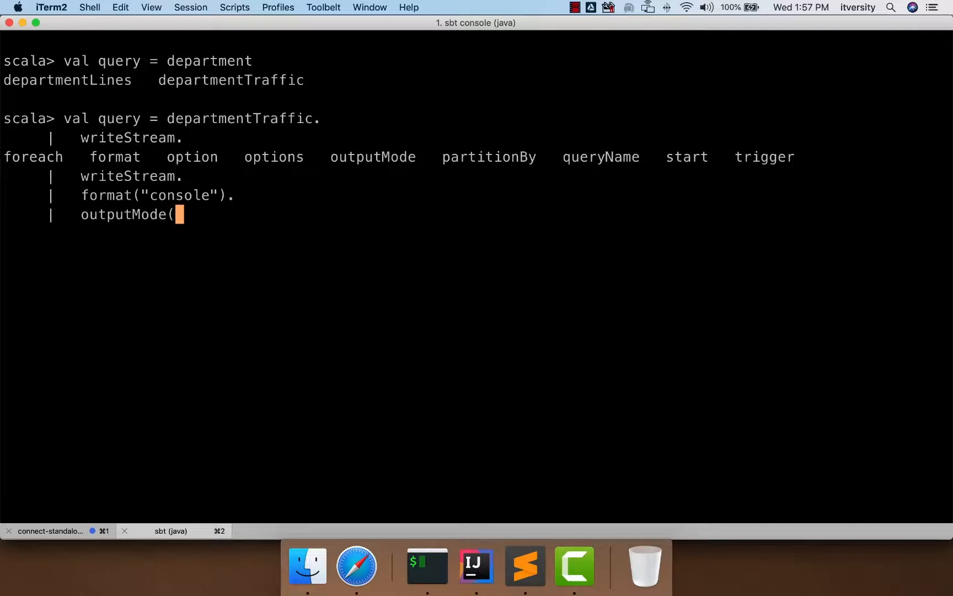
{"action": "type", "text": "\"update"}
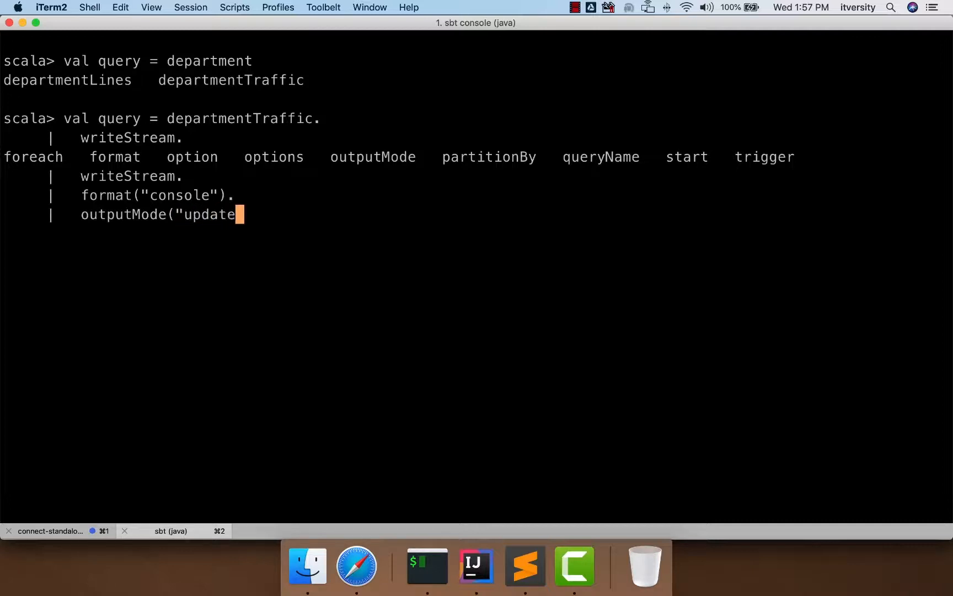
{"action": "type", "text": "\")"}
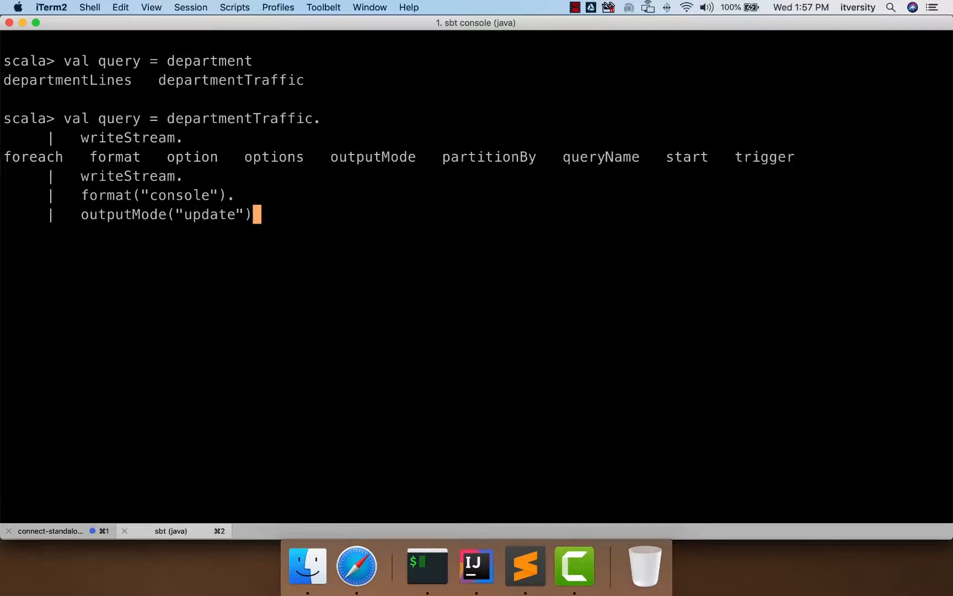
{"action": "type", "text": "."}
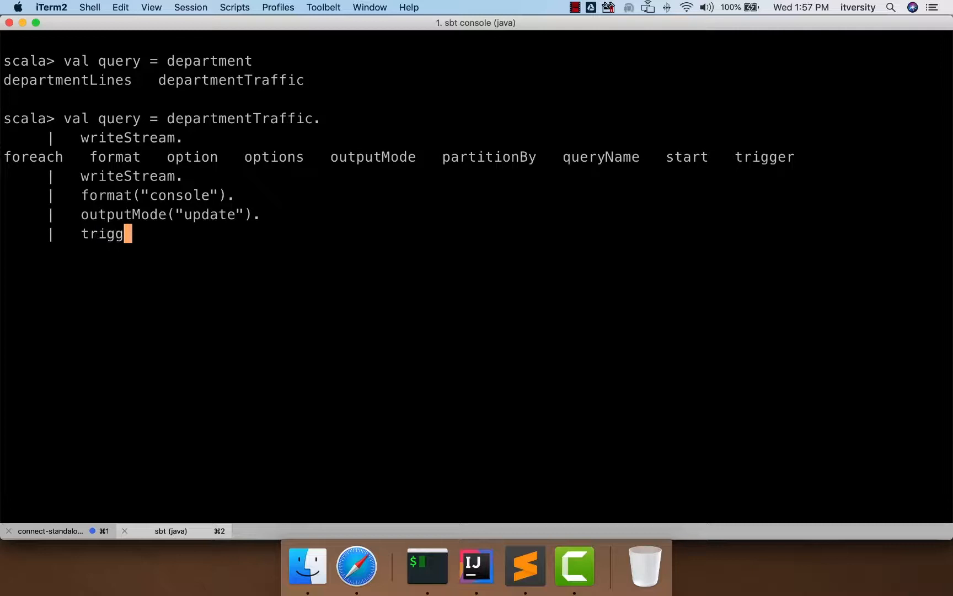
Step: Start a trigger call, then abandon the unfinished query
{"action": "type", "text": "er("}
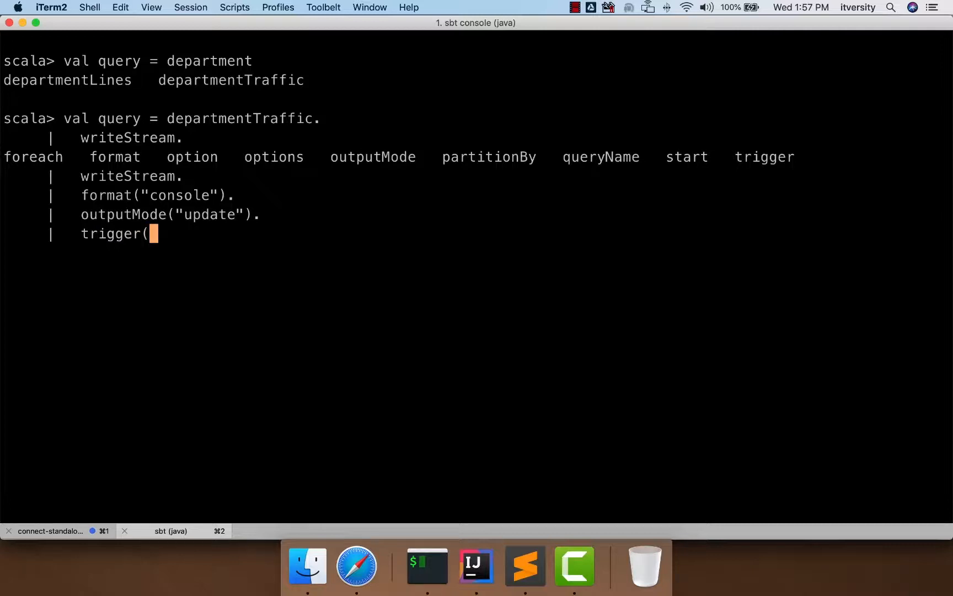
{"action": "type", "text": "Triple"}
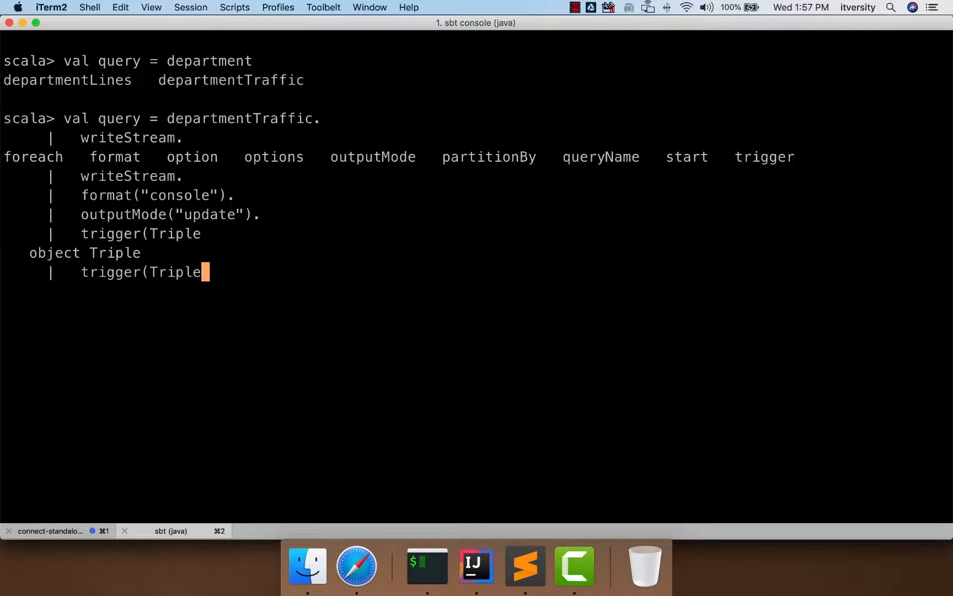
{"action": "key", "text": "enter"}
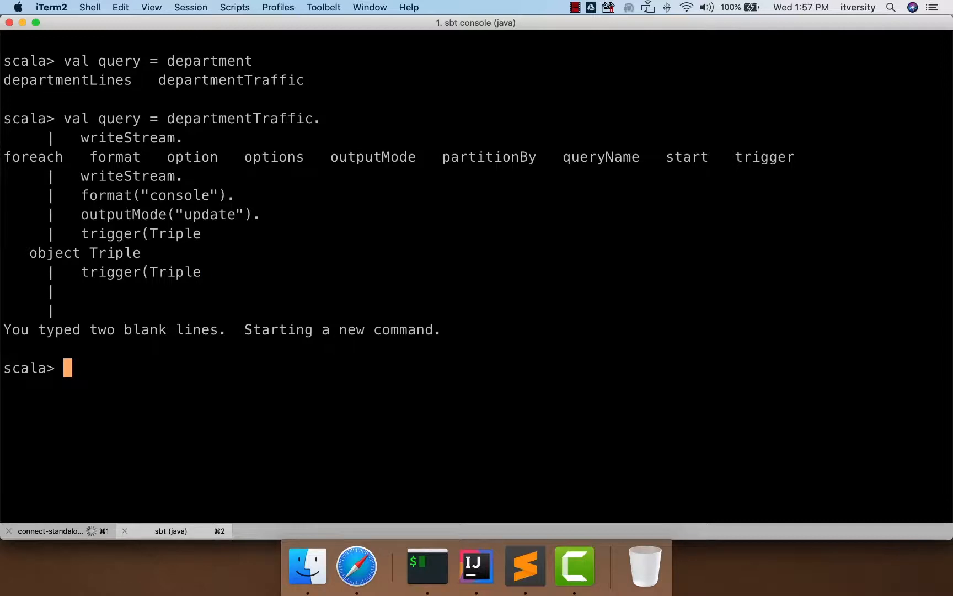
Step: Import org.apache.spark.sql.streaming.Trigger and begin retyping the query
{"action": "type", "text": "import or"}
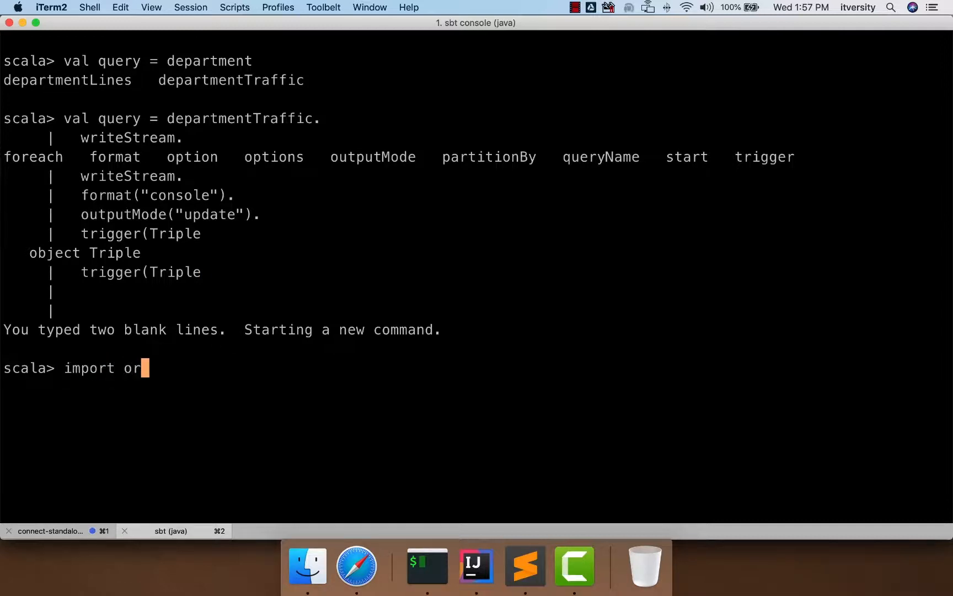
{"action": "type", "text": "g.apache.spark"}
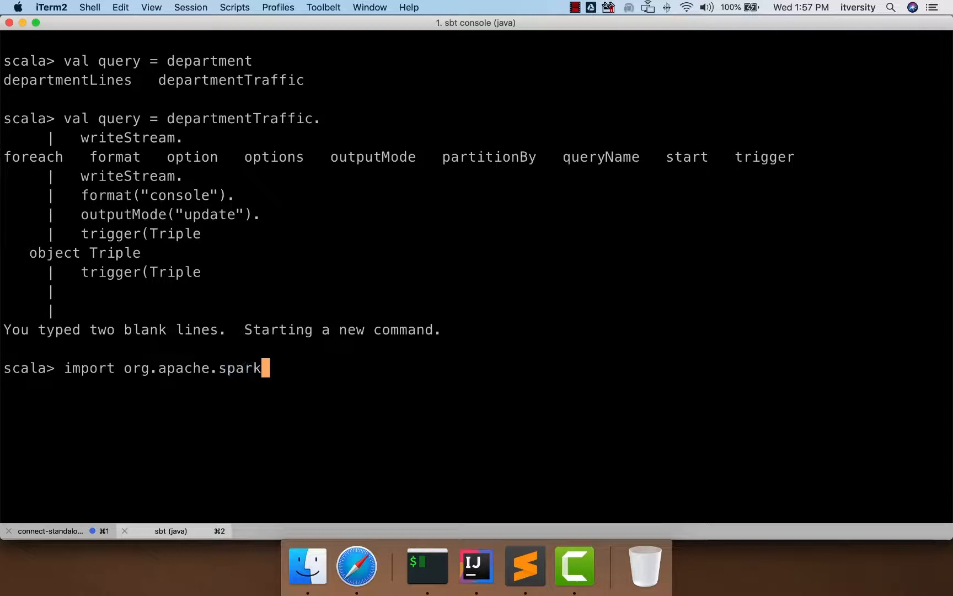
{"action": "type", "text": ".sql.streaming.Trigger"}
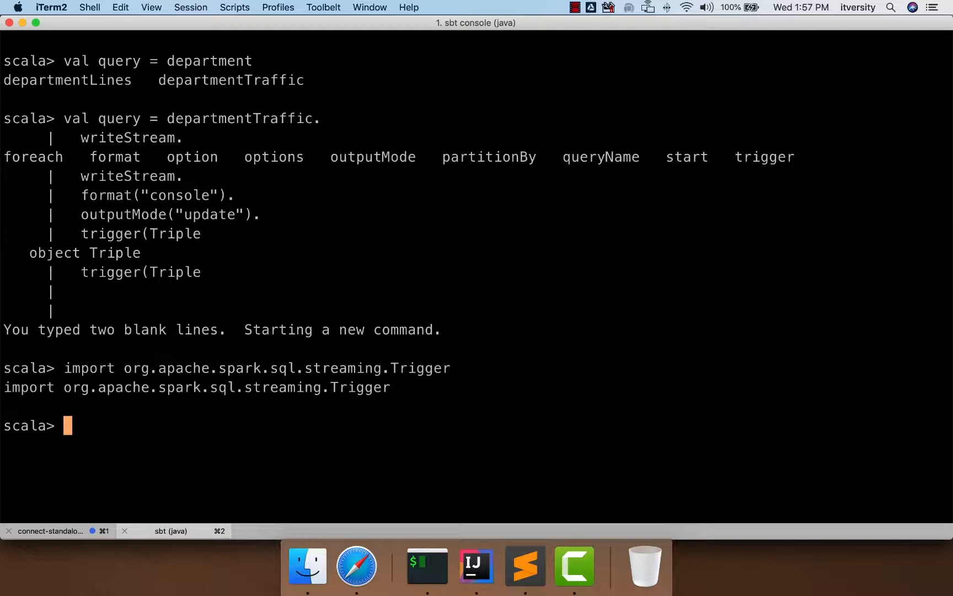
{"action": "type", "text": "trigger(Triple"}
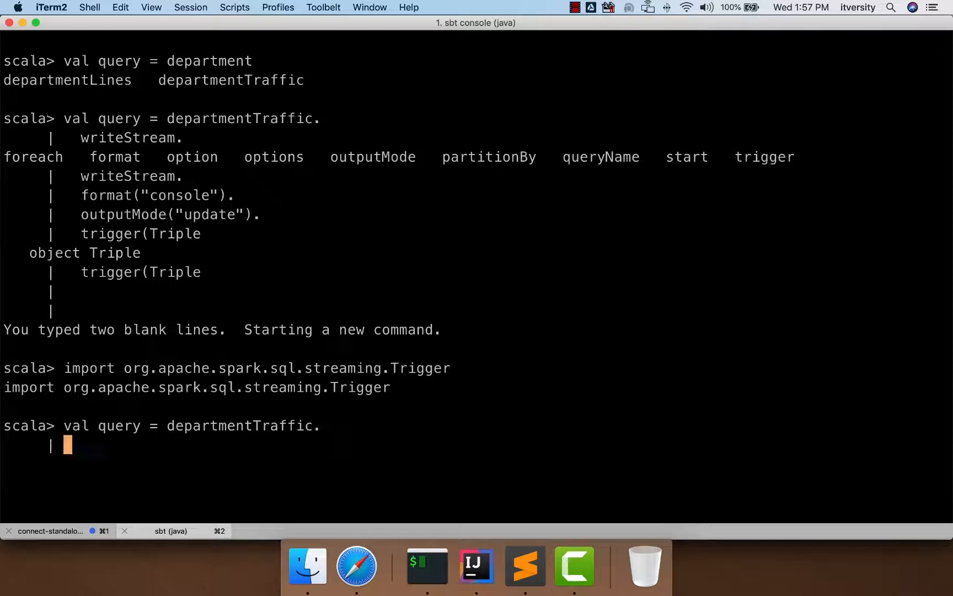
Step: Complete the query with trigger(Trigger.ProcessingTime("20 seconds")).start
{"action": "type", "text": "writeStream."}
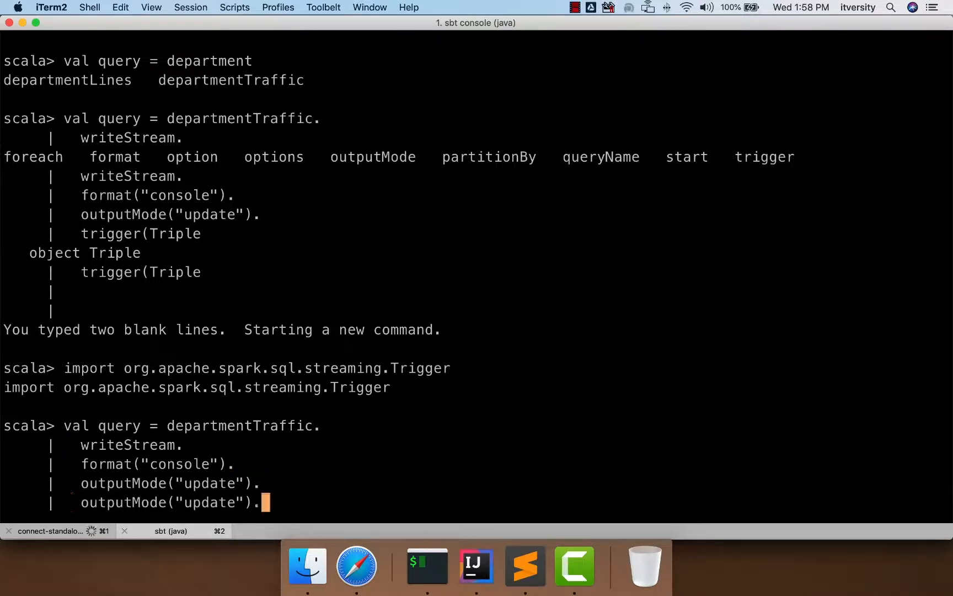
{"action": "type", "text": "trigger(Trigger"}
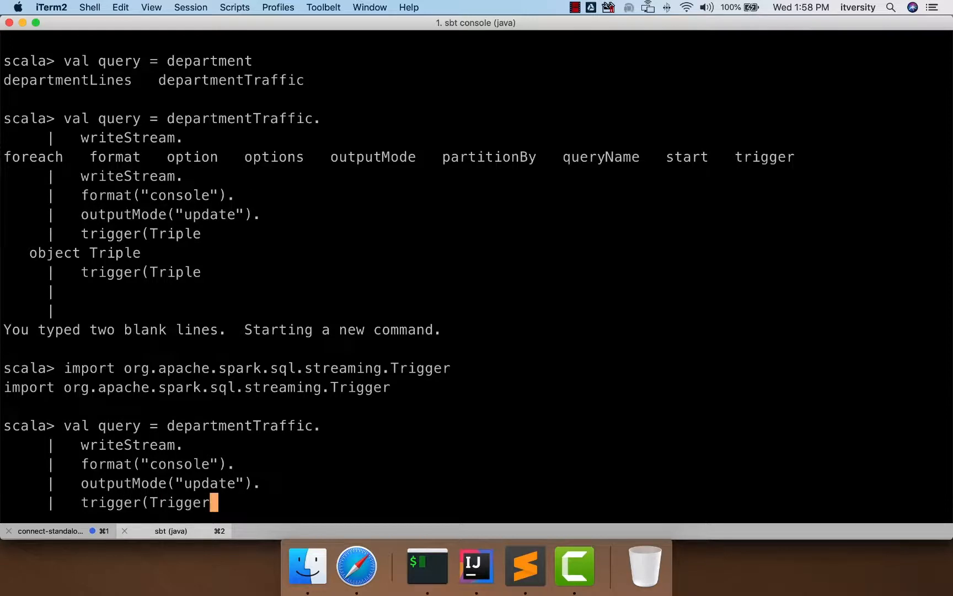
{"action": "type", "text": ".Pro"}
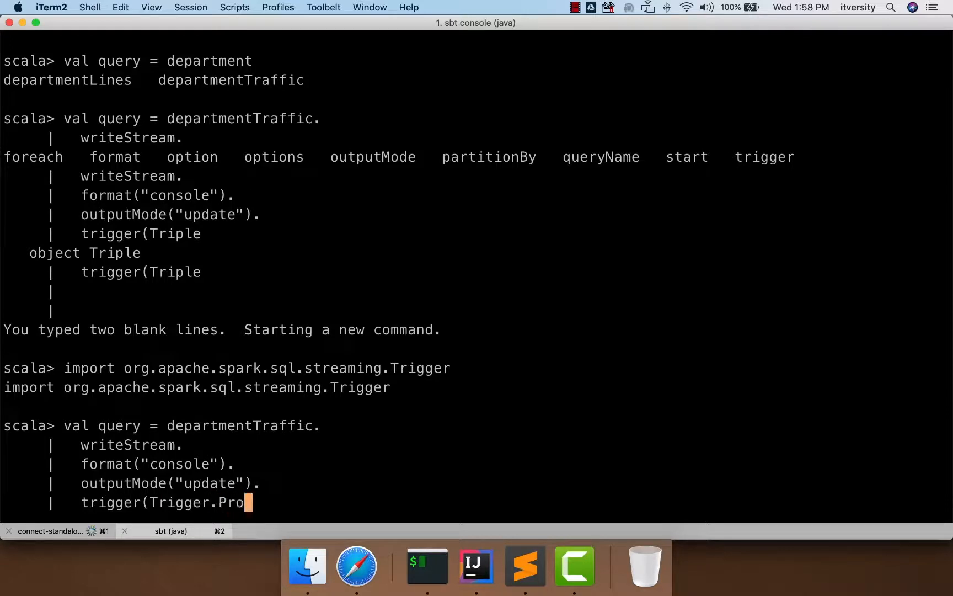
{"action": "type", "text": "cessingTime"}
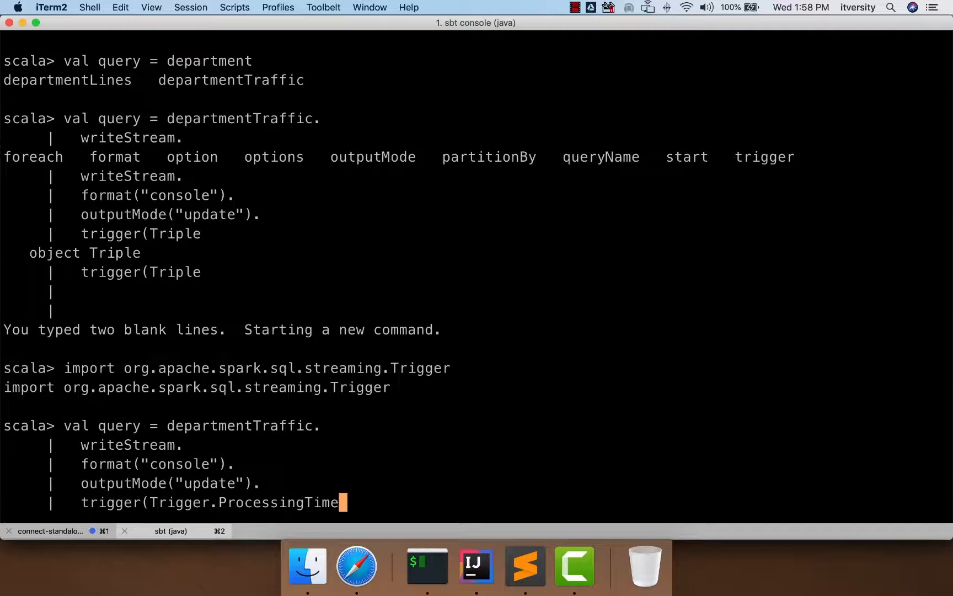
{"action": "type", "text": "(\"20 seconds"}
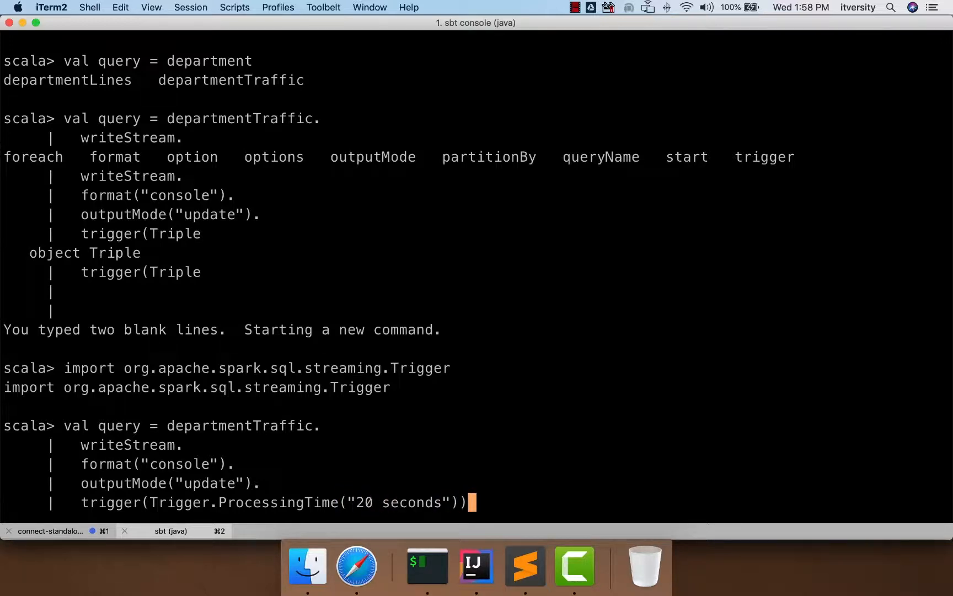
{"action": "type", "text": ".start"}
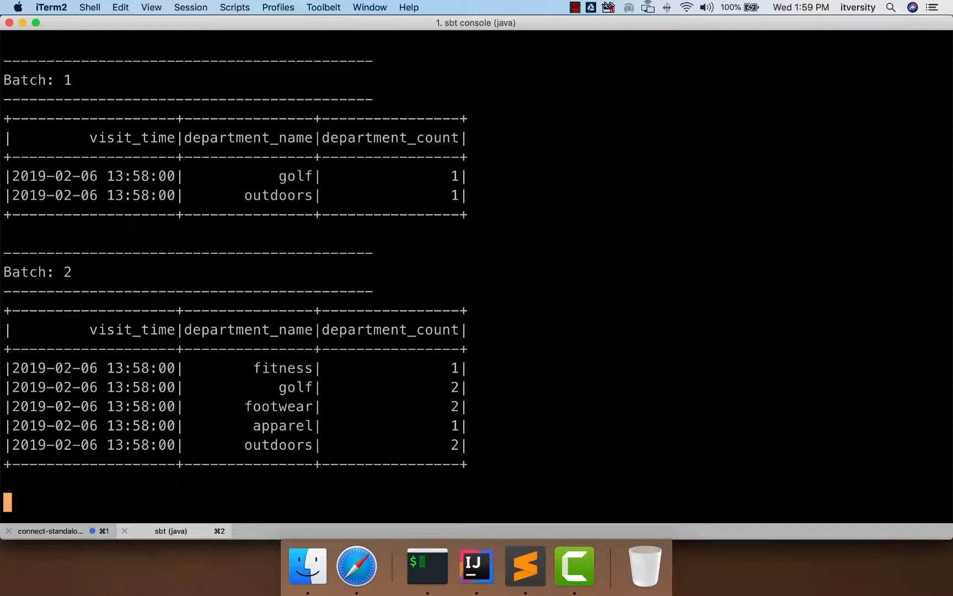
Step: Scroll through the printed batch tables of department visit counts
{"action": "scroll", "scroll_direction": "down", "scroll_amount": 3}
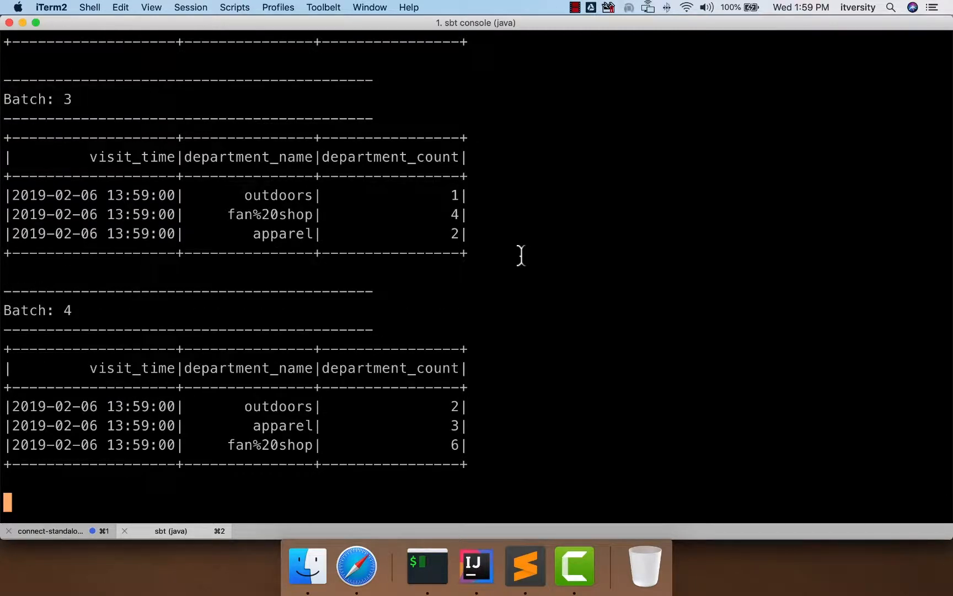